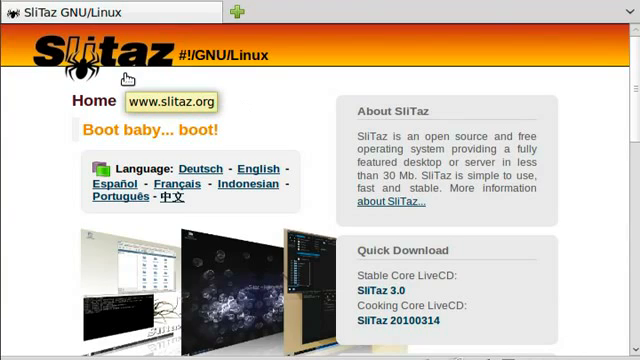
{"action": "mouse_move", "coordinate": [173, 78]}
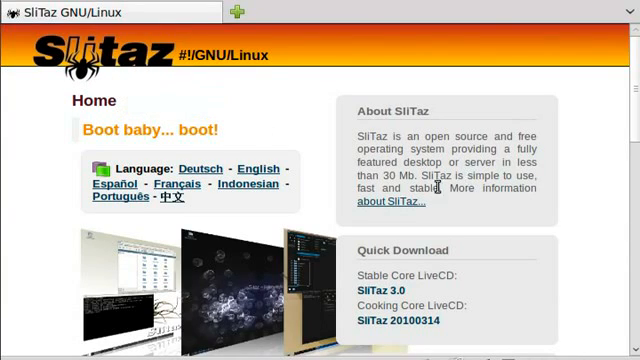
{"action": "mouse_move", "coordinate": [555, 178]}
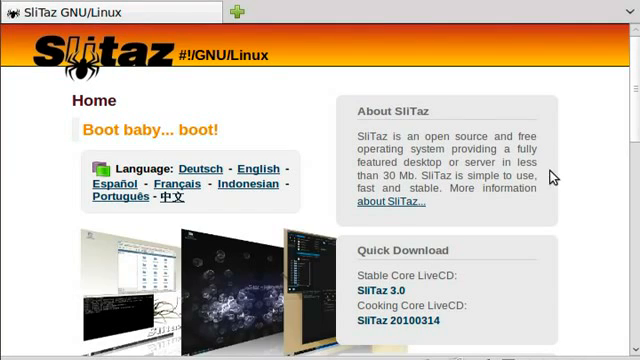
{"action": "mouse_move", "coordinate": [458, 176]}
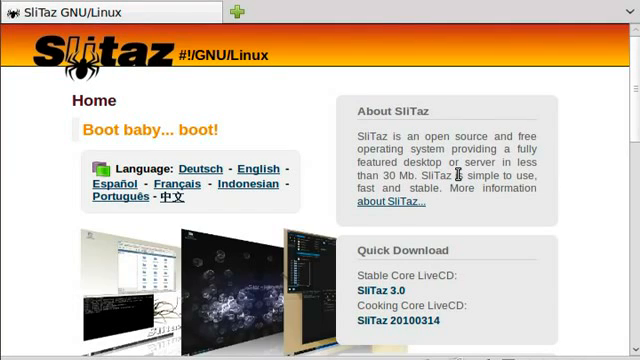
{"action": "mouse_move", "coordinate": [385, 176]}
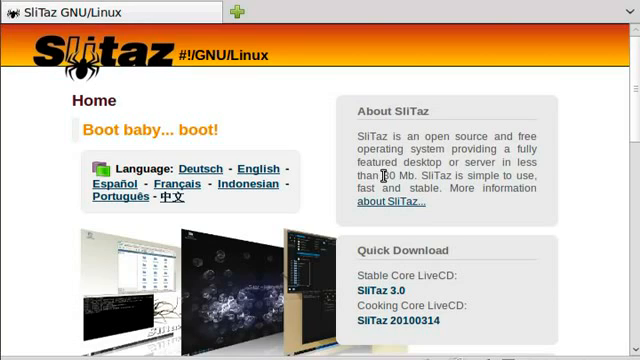
Mark the 30 Mb size figure, switch the SliTaz site to English, and open Download
{"action": "double_click", "coordinate": [393, 176]}
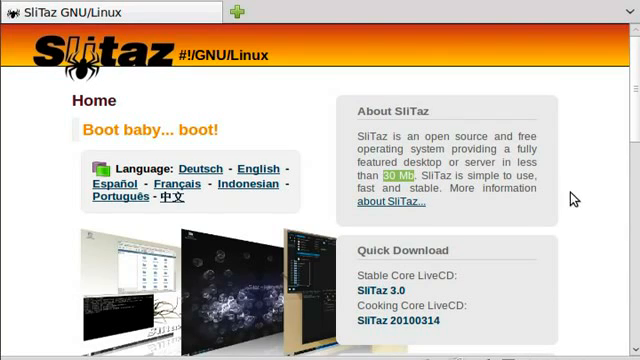
{"action": "mouse_move", "coordinate": [544, 198]}
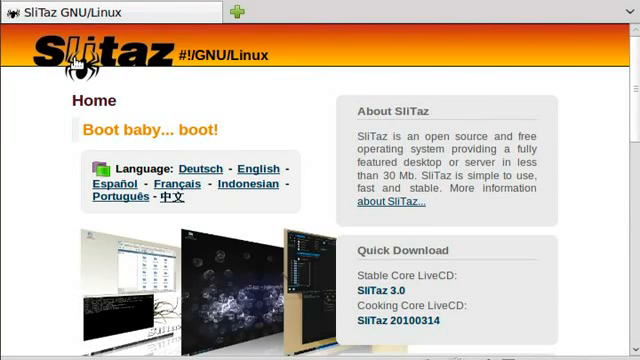
{"action": "mouse_move", "coordinate": [167, 68]}
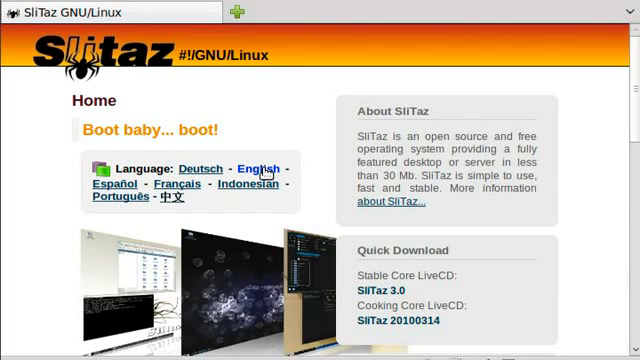
{"action": "left_click", "coordinate": [265, 167]}
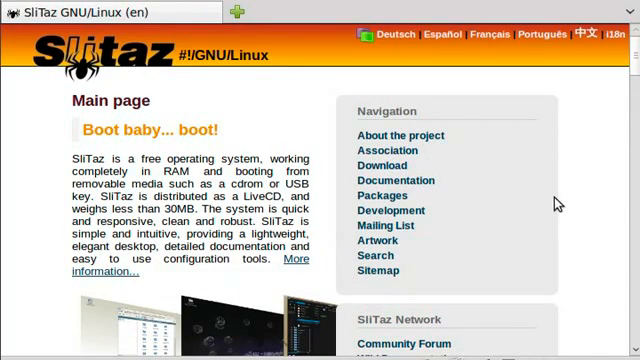
{"action": "left_click", "coordinate": [377, 166]}
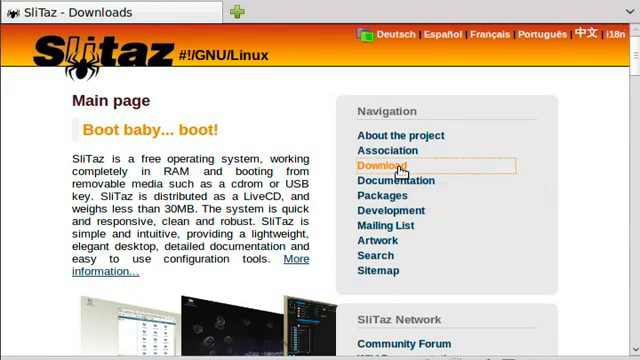
{"action": "left_click", "coordinate": [375, 166]}
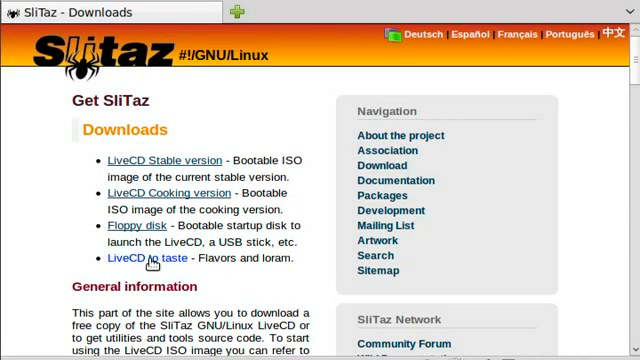
Browse the 'LiveCD to taste' flavor list and download slitaz-3.0-base.iso
{"action": "left_click", "coordinate": [132, 258]}
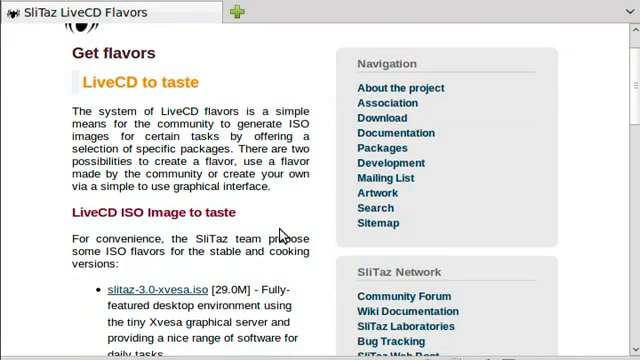
{"action": "scroll", "scroll_direction": "down", "scroll_amount": 3}
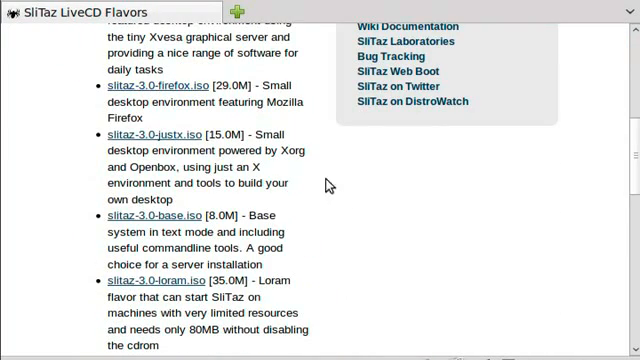
{"action": "mouse_move", "coordinate": [228, 135]}
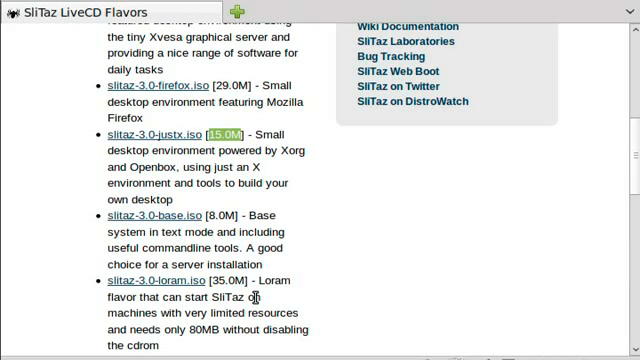
{"action": "mouse_move", "coordinate": [305, 288]}
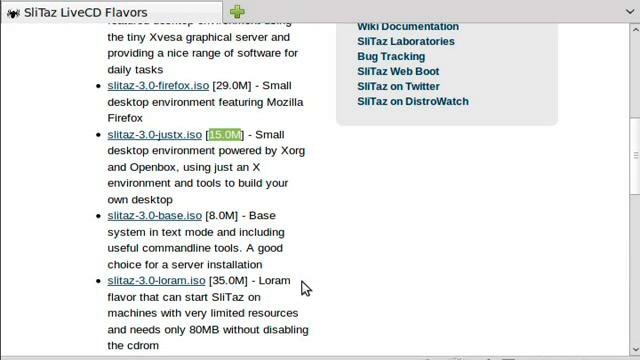
{"action": "mouse_move", "coordinate": [140, 218]}
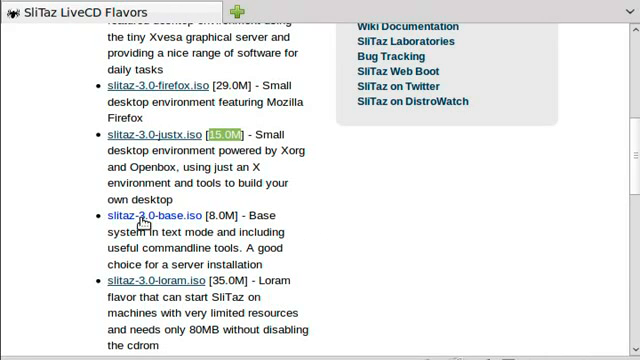
{"action": "left_click", "coordinate": [135, 217]}
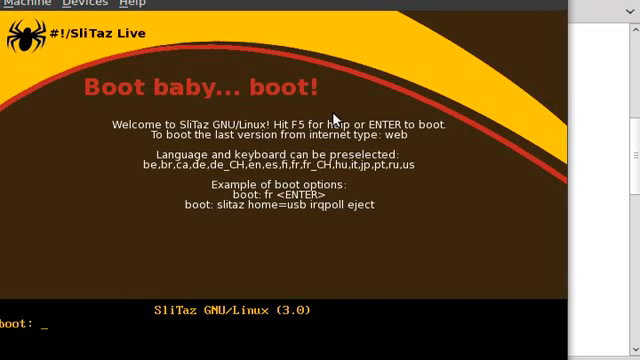
Boot the SliTaz LiveCD with default options from the boot: prompt
{"action": "key", "text": "Return"}
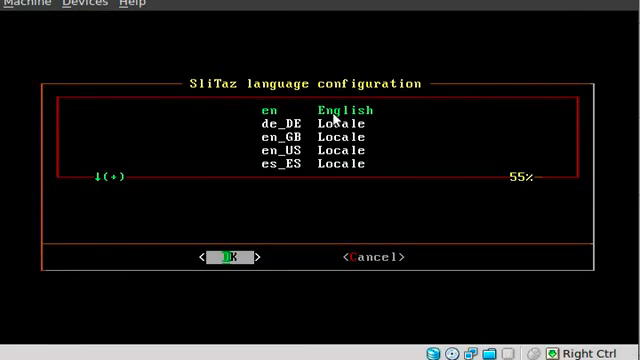
Choose 'en English' as the language and 'us USA' as the keymap
{"action": "left_click", "coordinate": [229, 256]}
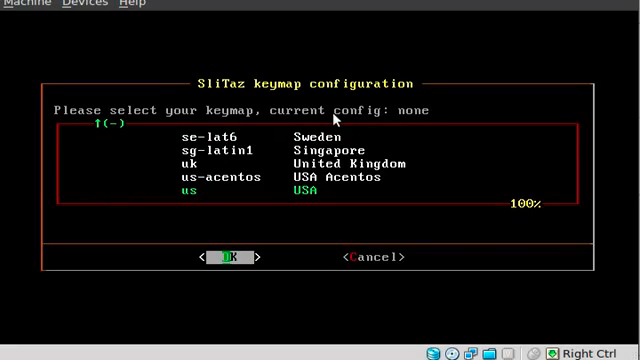
{"action": "left_click", "coordinate": [223, 256]}
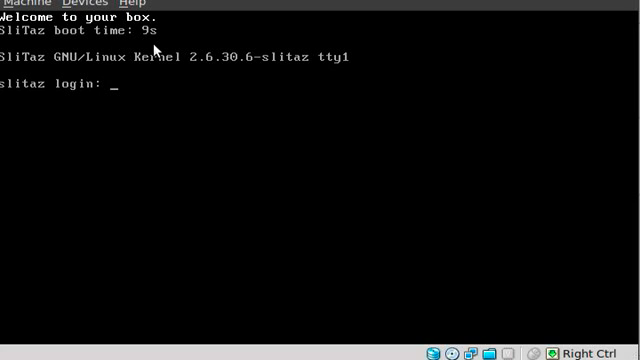
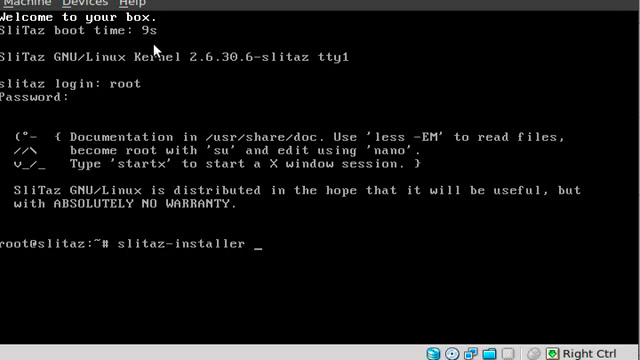
Log in as root and run slitaz-installer
{"action": "key", "text": "Return"}
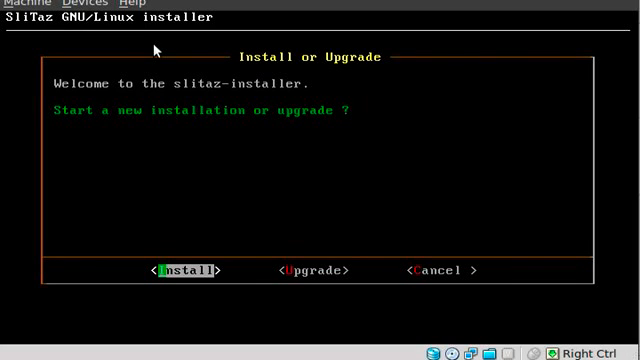
Choose Install in the slitaz-installer welcome dialog to begin a new installation
{"action": "left_click", "coordinate": [178, 269]}
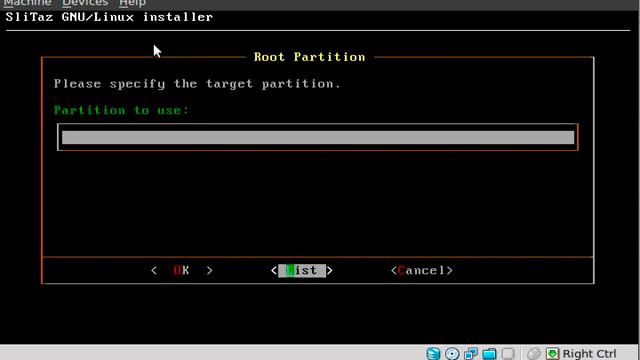
{"action": "left_click", "coordinate": [298, 270]}
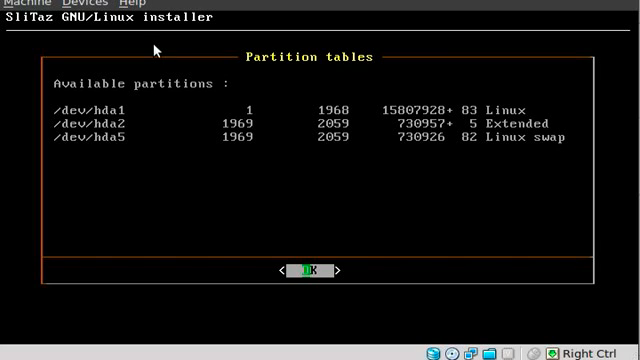
{"action": "mouse_move", "coordinate": [113, 113]}
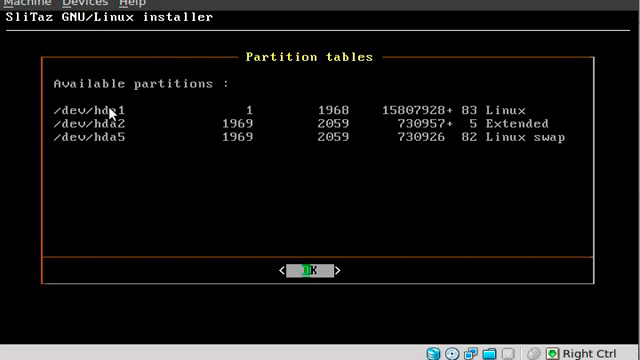
{"action": "mouse_move", "coordinate": [478, 117]}
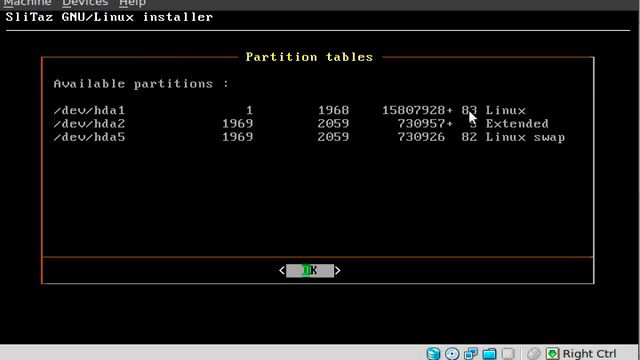
{"action": "mouse_move", "coordinate": [350, 145]}
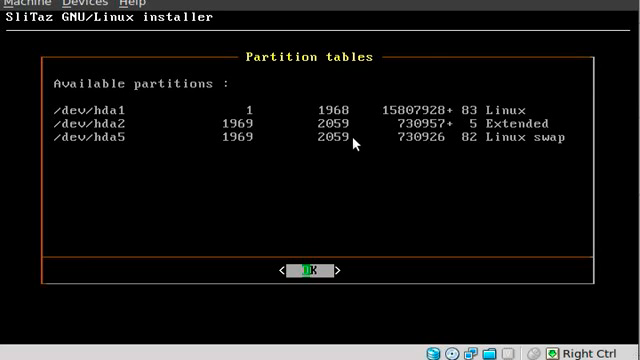
{"action": "left_click", "coordinate": [296, 270]}
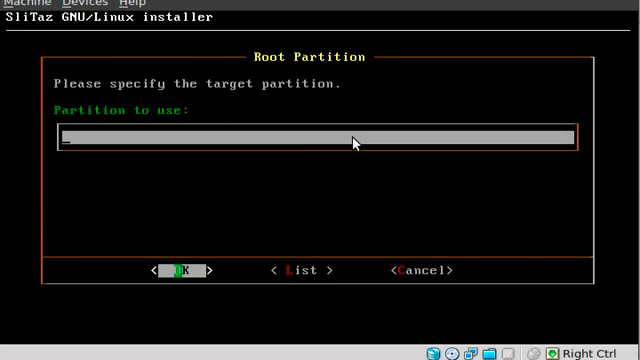
Enter /dev/hda1 as the root partition and agree to format it as ext3
{"action": "type", "text": "/dev"}
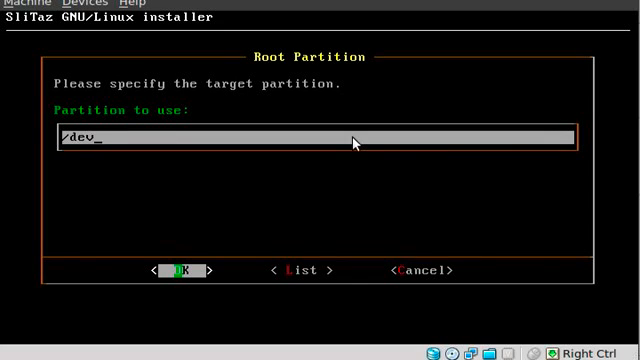
{"action": "type", "text": "/h"}
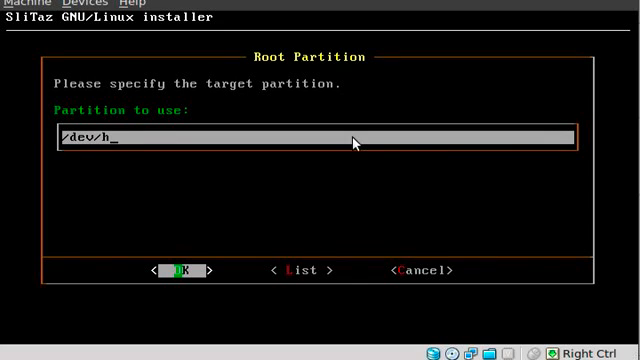
{"action": "type", "text": "da1"}
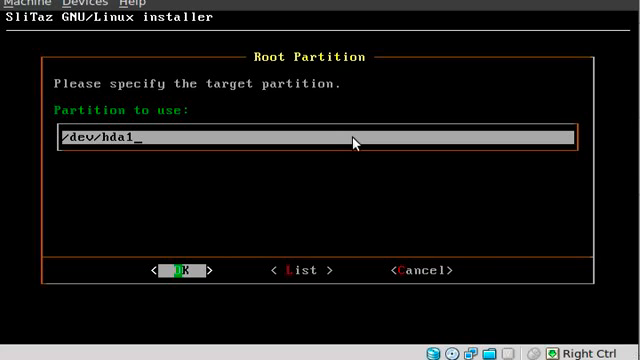
{"action": "left_click", "coordinate": [180, 270]}
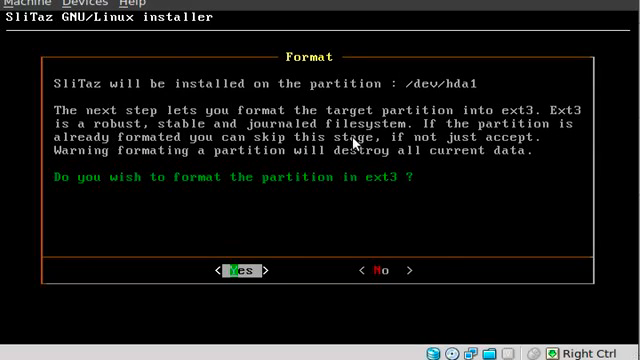
{"action": "left_click", "coordinate": [236, 271]}
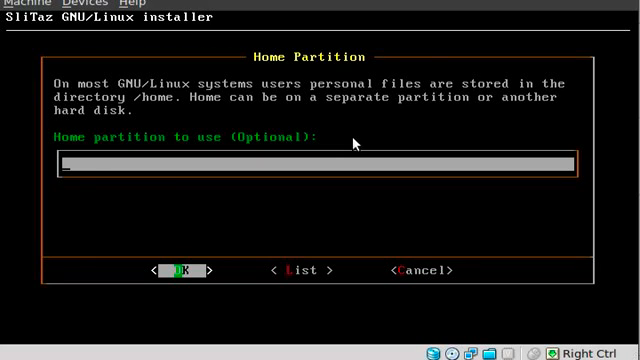
Skip the home partition, keep hostname slitaz, and accept the root password
{"action": "left_click", "coordinate": [180, 270]}
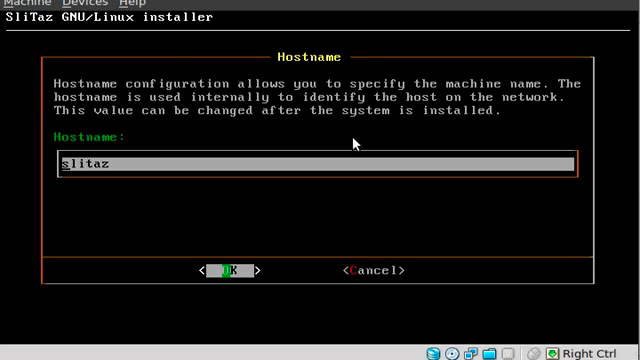
{"action": "left_click", "coordinate": [202, 270]}
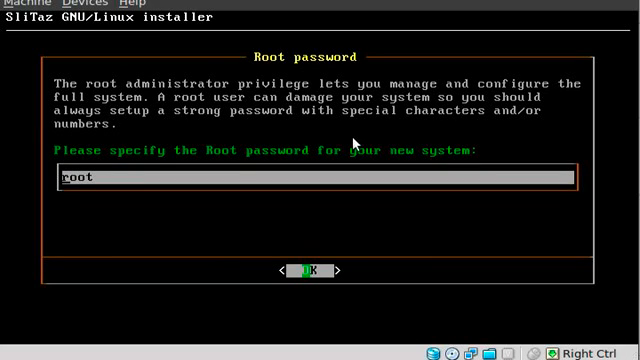
{"action": "left_click", "coordinate": [311, 270]}
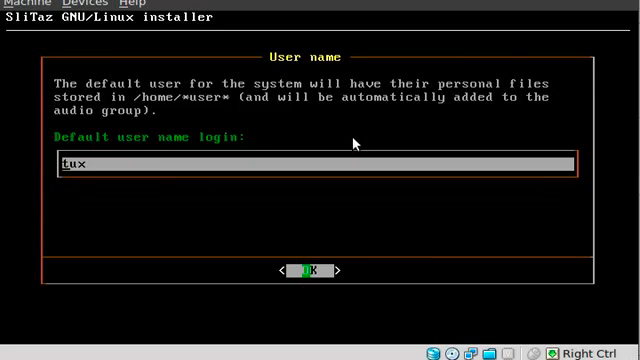
Set the default user to metal with a password and confirm the summary
{"action": "key", "text": "BackSpace"}
{"action": "type", "text": "metal"}
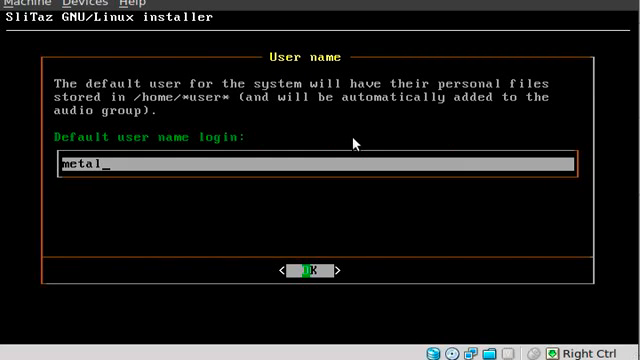
{"action": "left_click", "coordinate": [319, 270]}
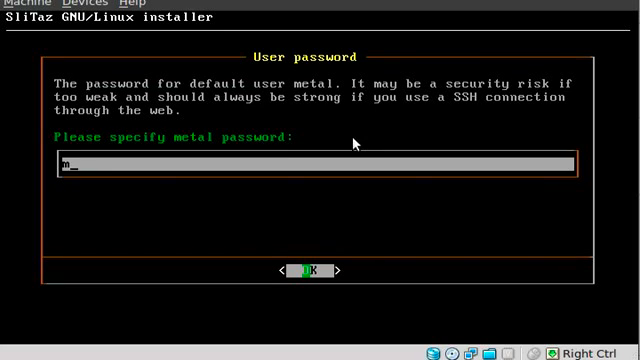
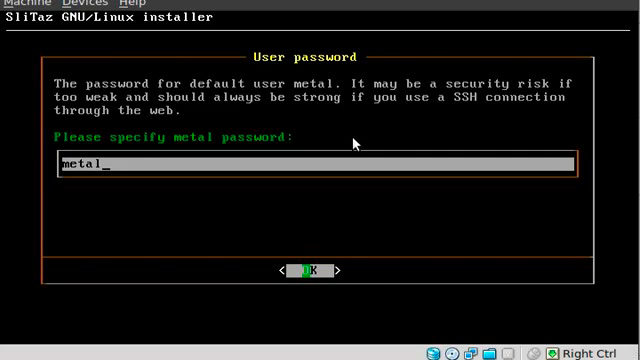
{"action": "left_click", "coordinate": [303, 270]}
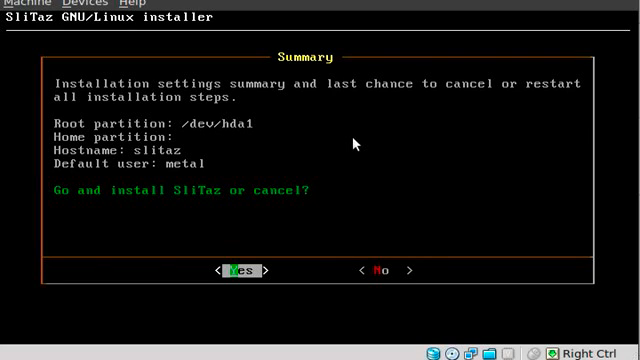
{"action": "left_click", "coordinate": [234, 271]}
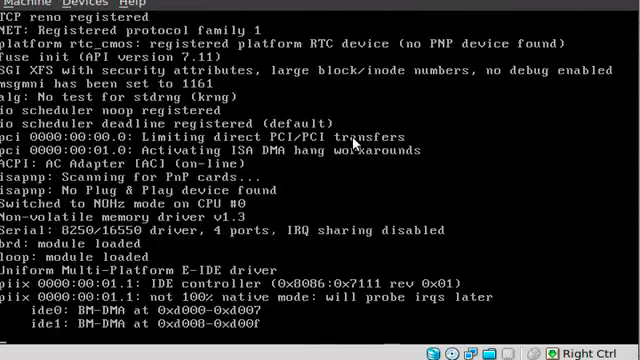
Accept the keymap and log in to the installed SliTaz as metal
{"action": "scroll", "scroll_direction": "down", "scroll_amount": 3}
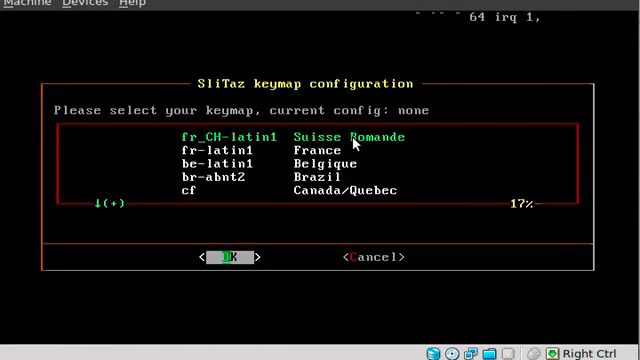
{"action": "left_click", "coordinate": [222, 257]}
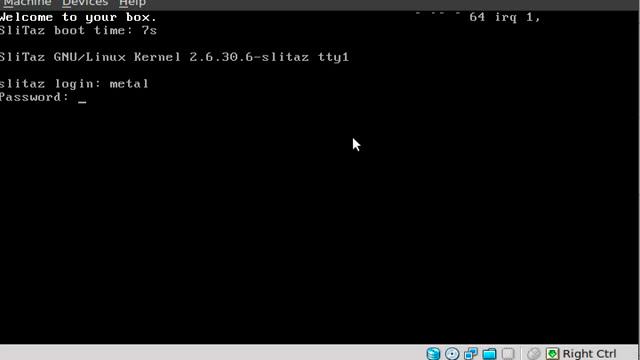
{"action": "key", "text": "Return"}
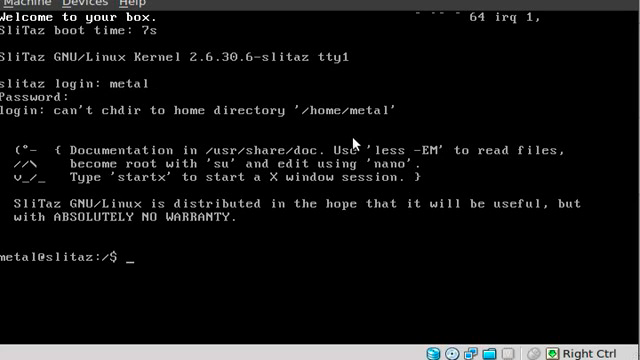